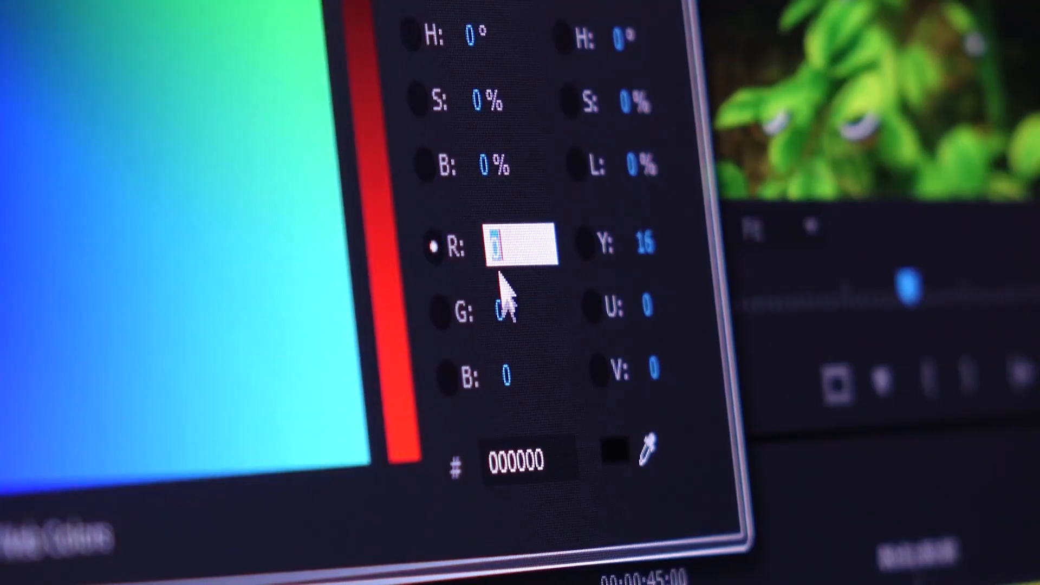
- Enter 25 in the clip's Speed/Duration settings in Premiere Pro
type("25")
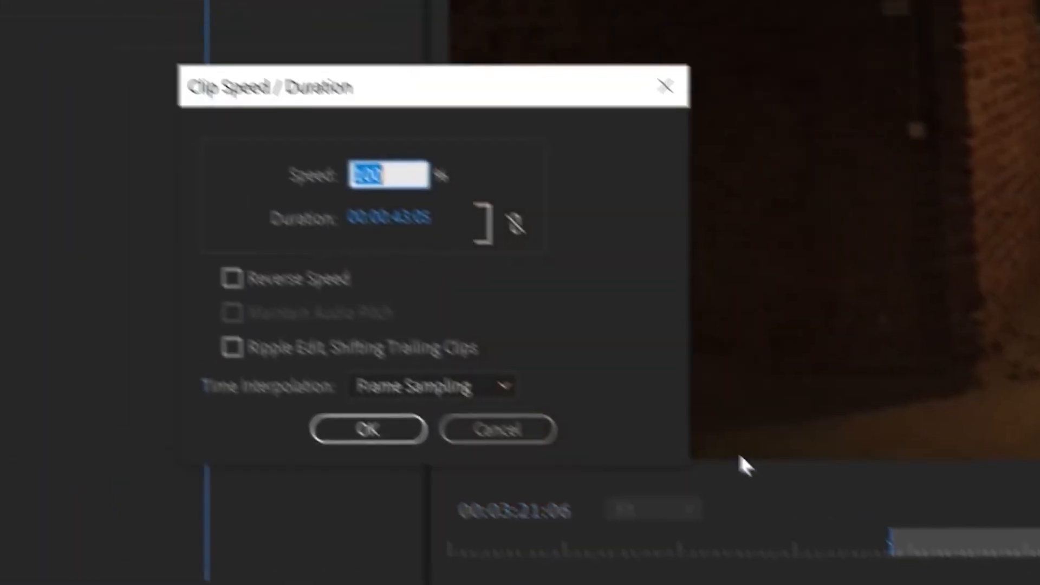
- Set Shot 15 to 1500% speed, then set the crowd clip to 200% and confirm
type("1500")
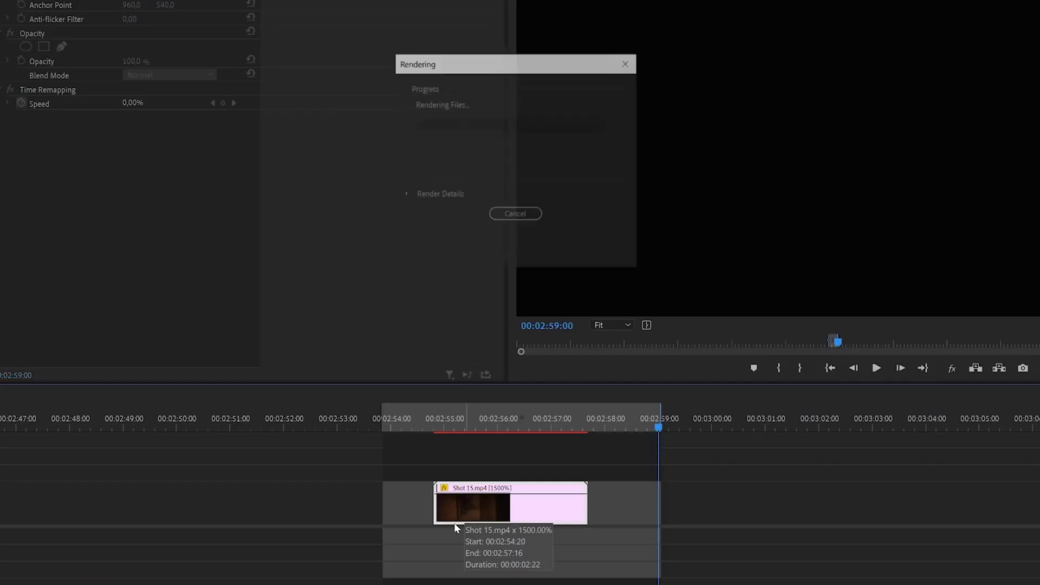
left_click(58, 12)
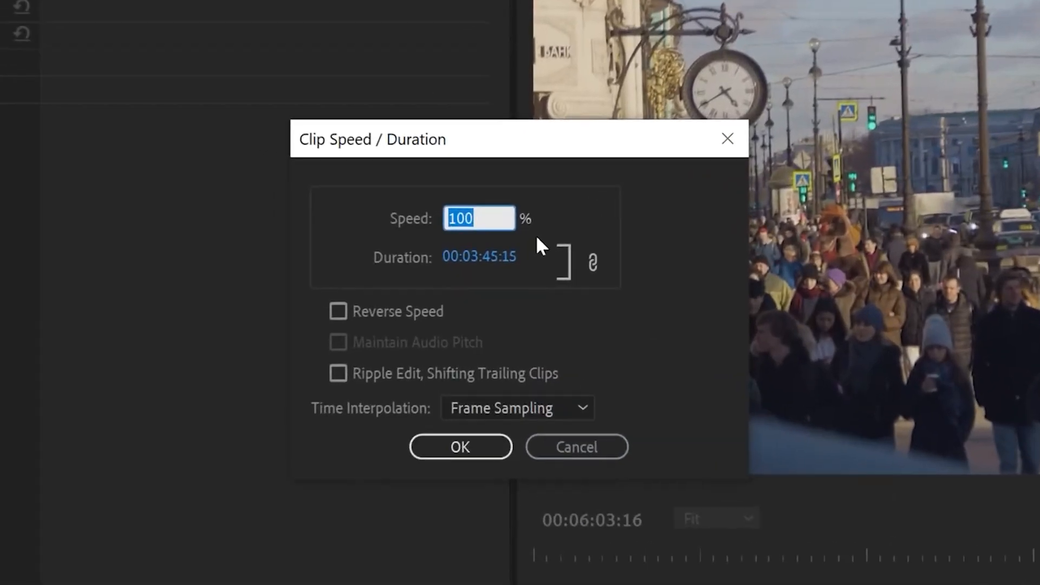
type("200")
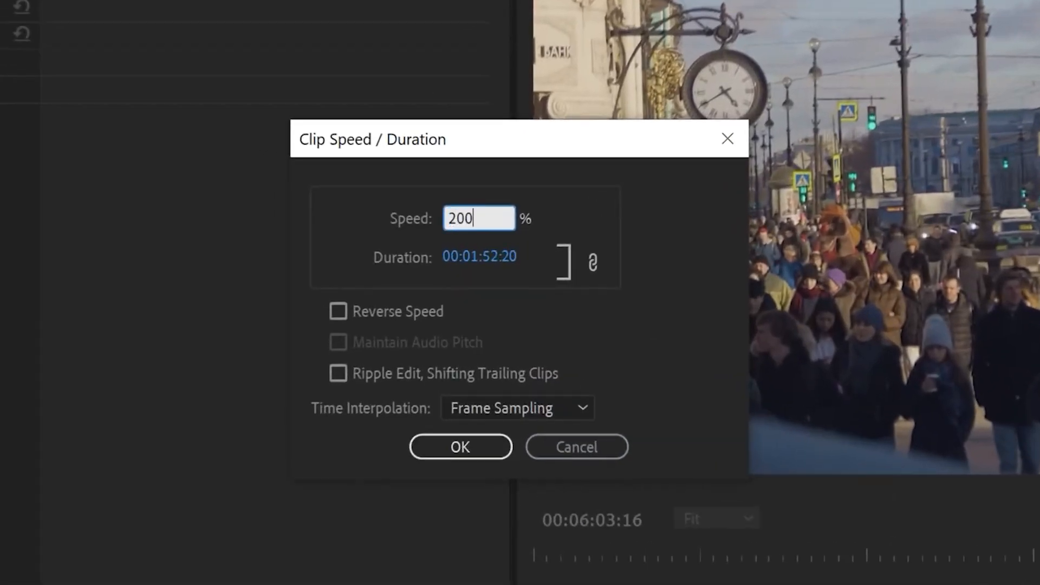
left_click(459, 447)
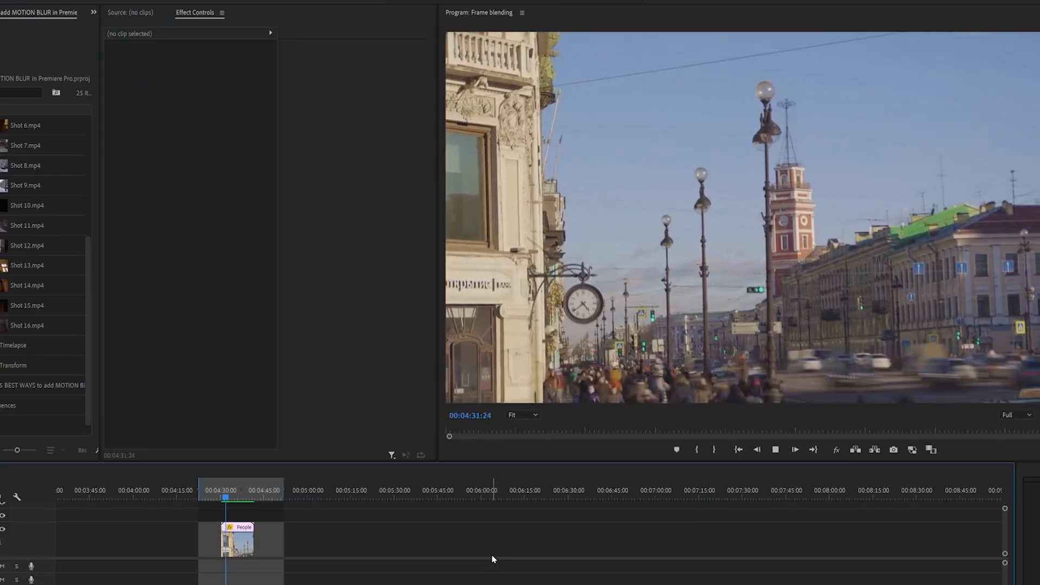
- Show the crowd clip's Time Remapping > Speed keyframe line on the timeline
right_click(493, 559)
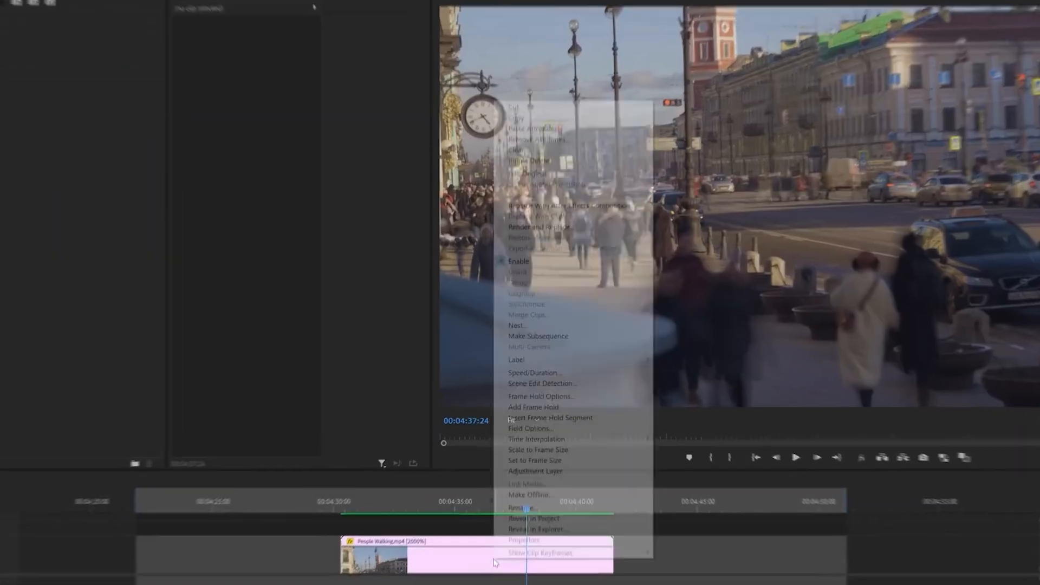
left_click(517, 325)
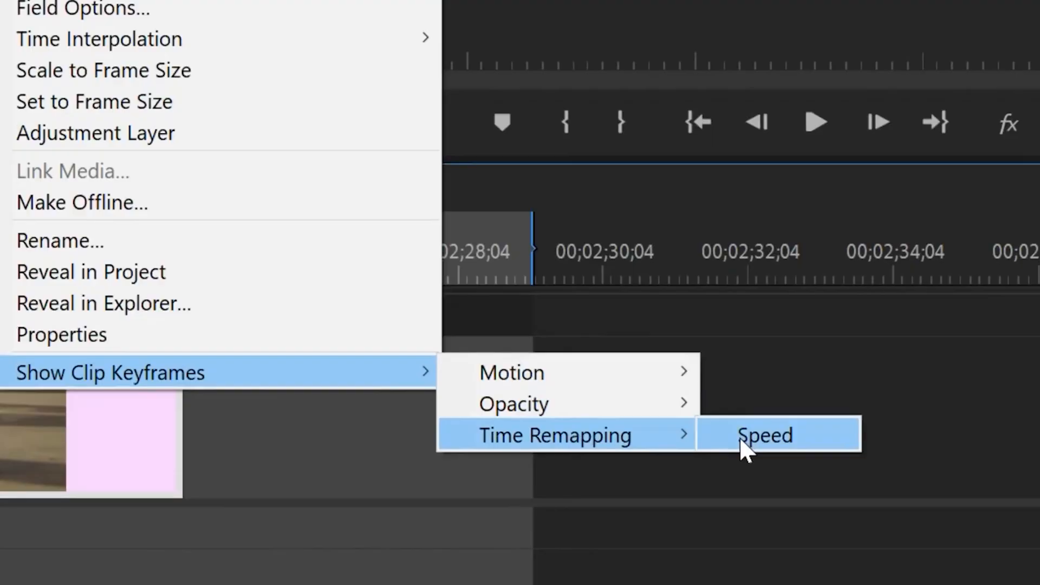
left_click(764, 436)
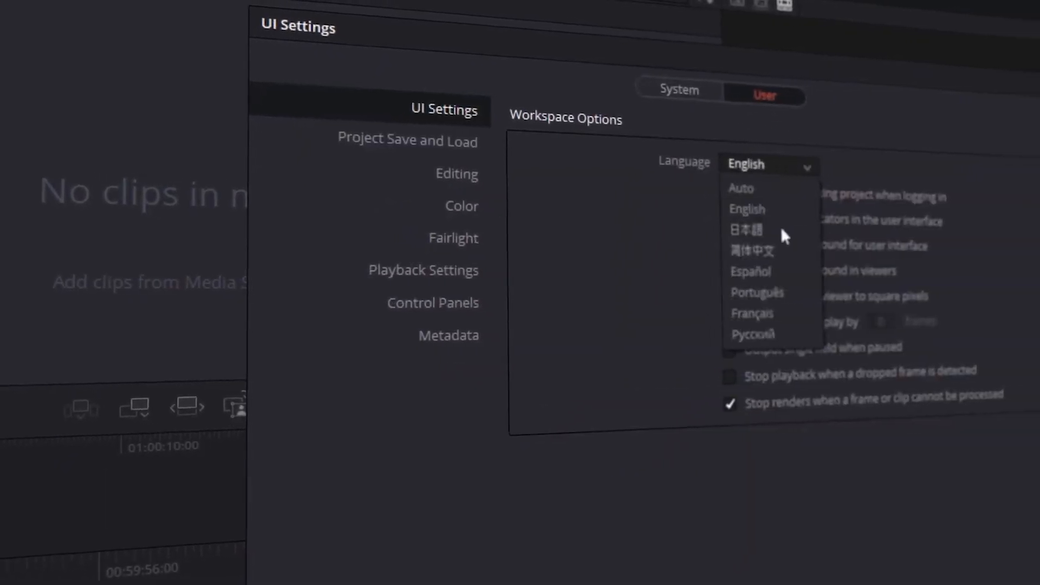
- Set Resolve's interface language to English in User preferences
left_click(753, 335)
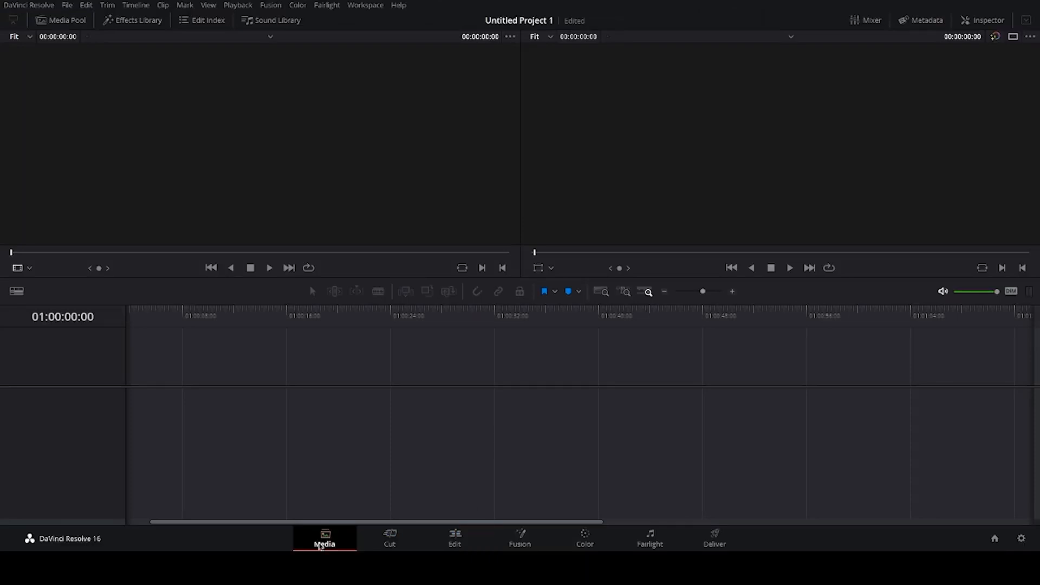
- Visit the Media page, then switch to the Edit page with the clip on the timeline
left_click(389, 539)
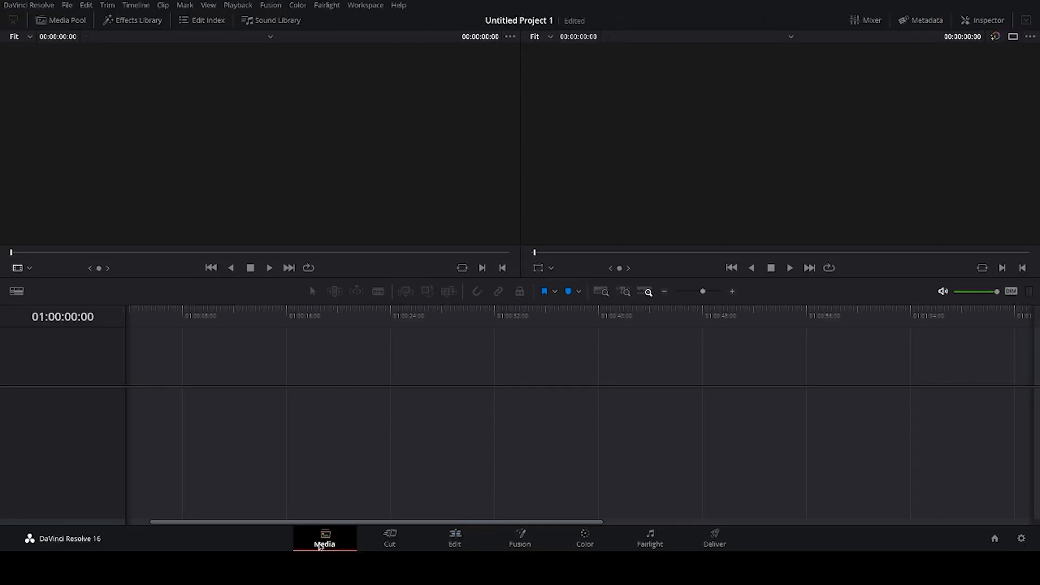
left_click(389, 538)
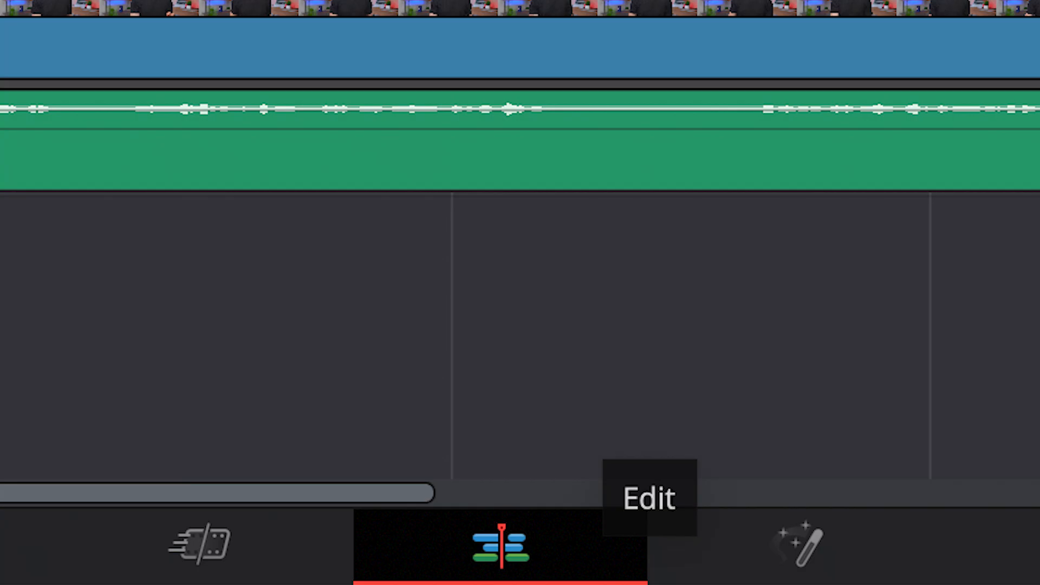
- View the Fusion page node graph, then return to the Edit timeline
left_click(503, 544)
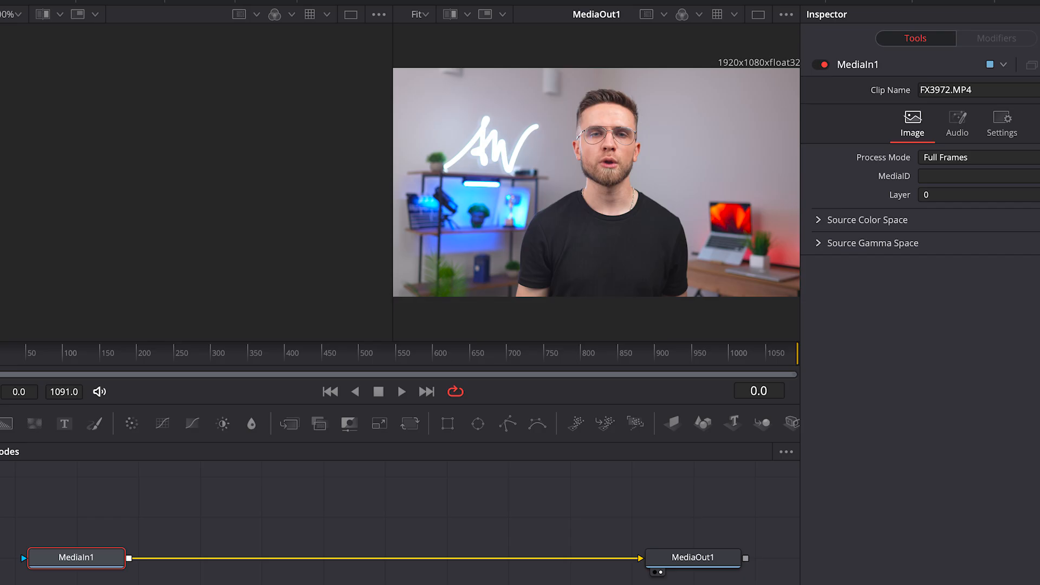
left_click(556, 548)
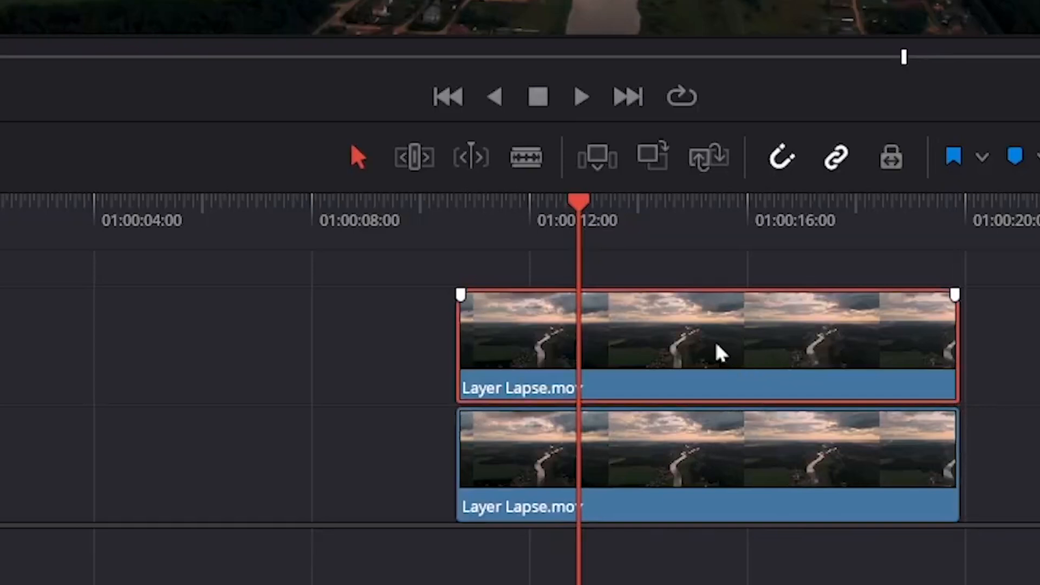
- Set the river clip to Reverse Speed at -100% via Change Clip Speed
right_click(706, 345)
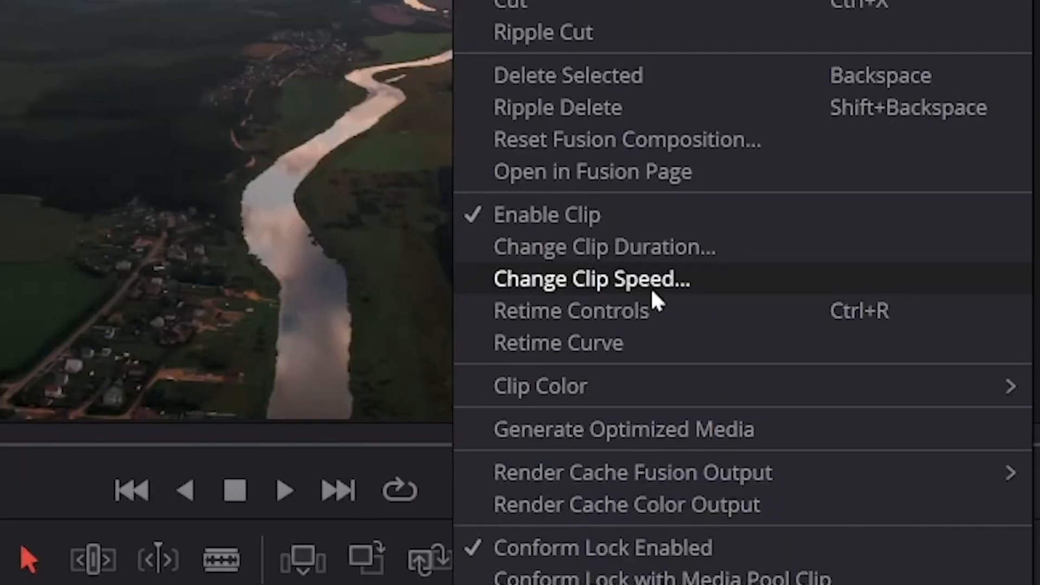
left_click(588, 278)
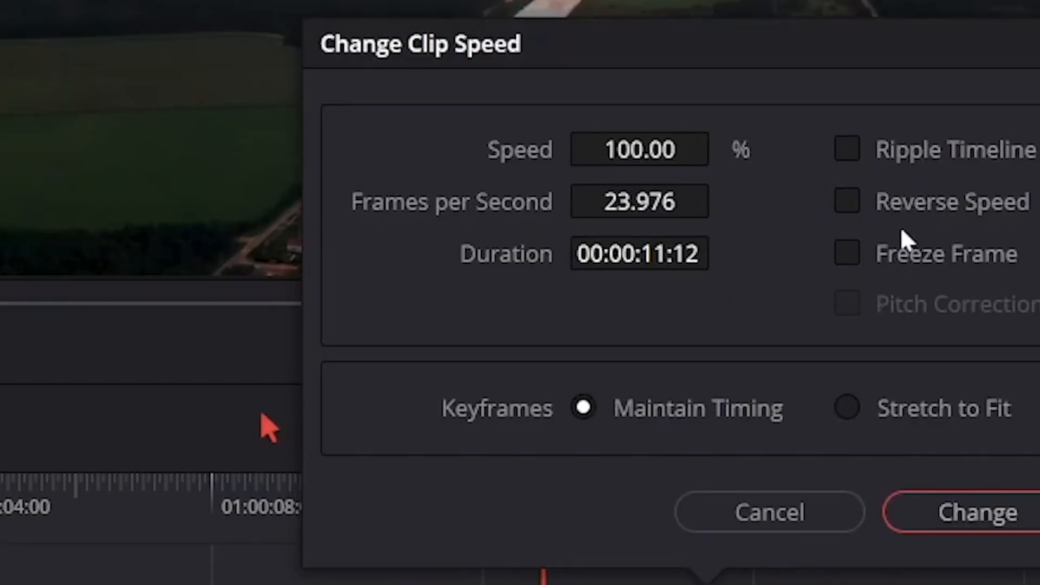
left_click(847, 202)
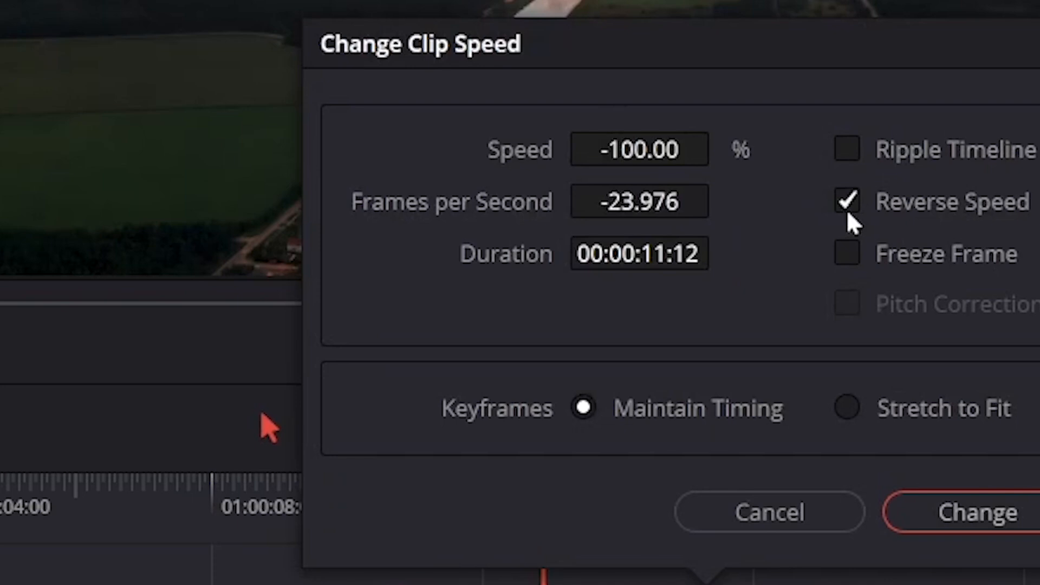